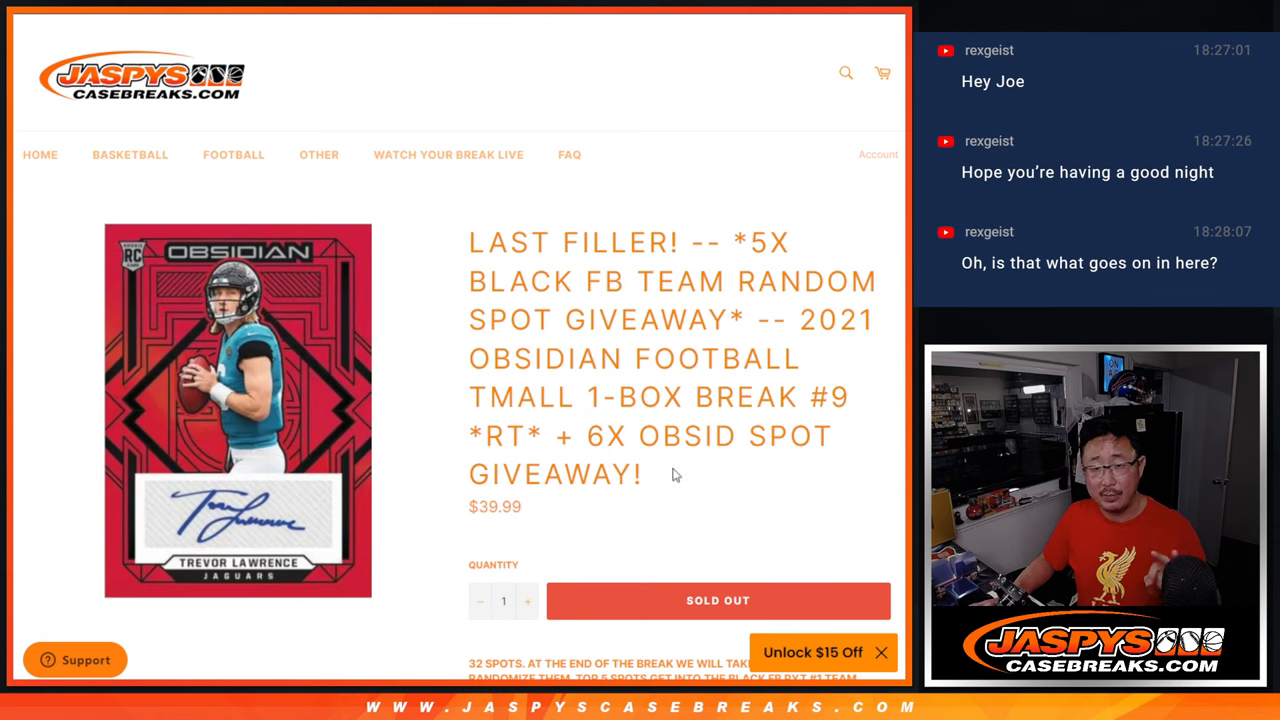
# Switch from the sold-out Obsidian Football break listing to the Sheet2 list of spot-holder names.
pyautogui.doubleClick(606, 435)
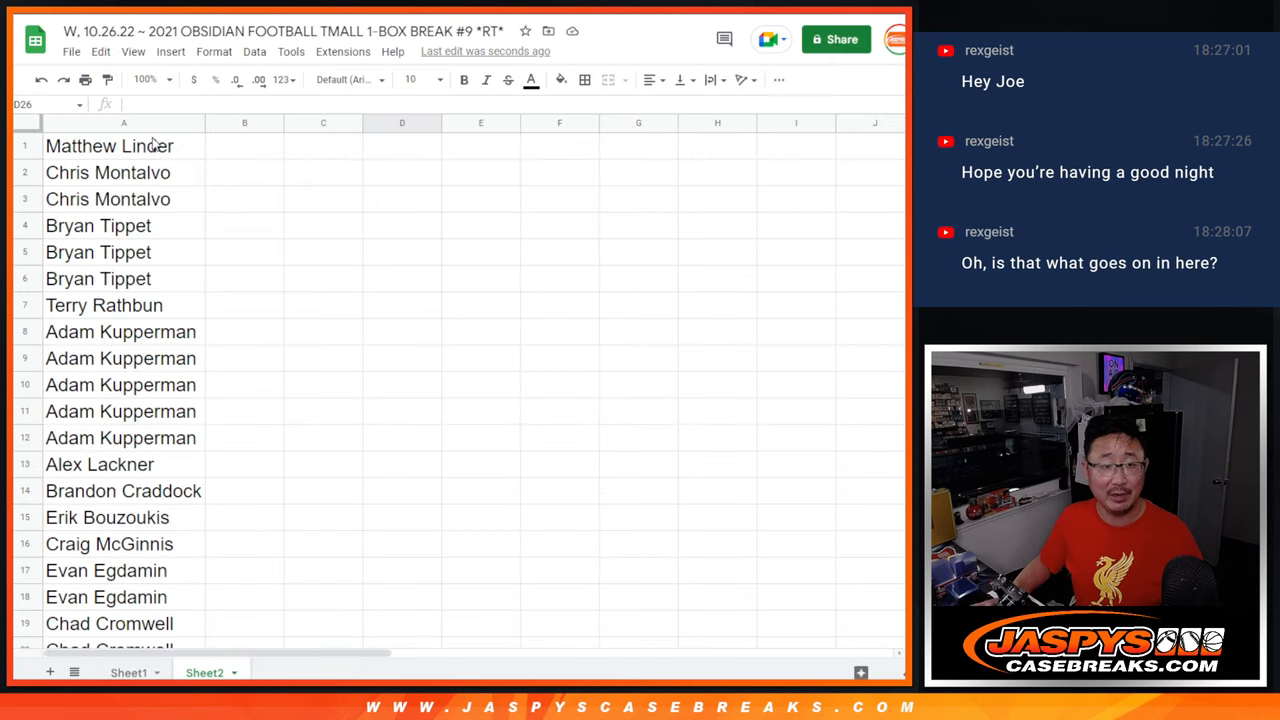
# Review the column A names on Sheet2 before heading to the Random.org Dice Roller.
pyautogui.scroll(-3)
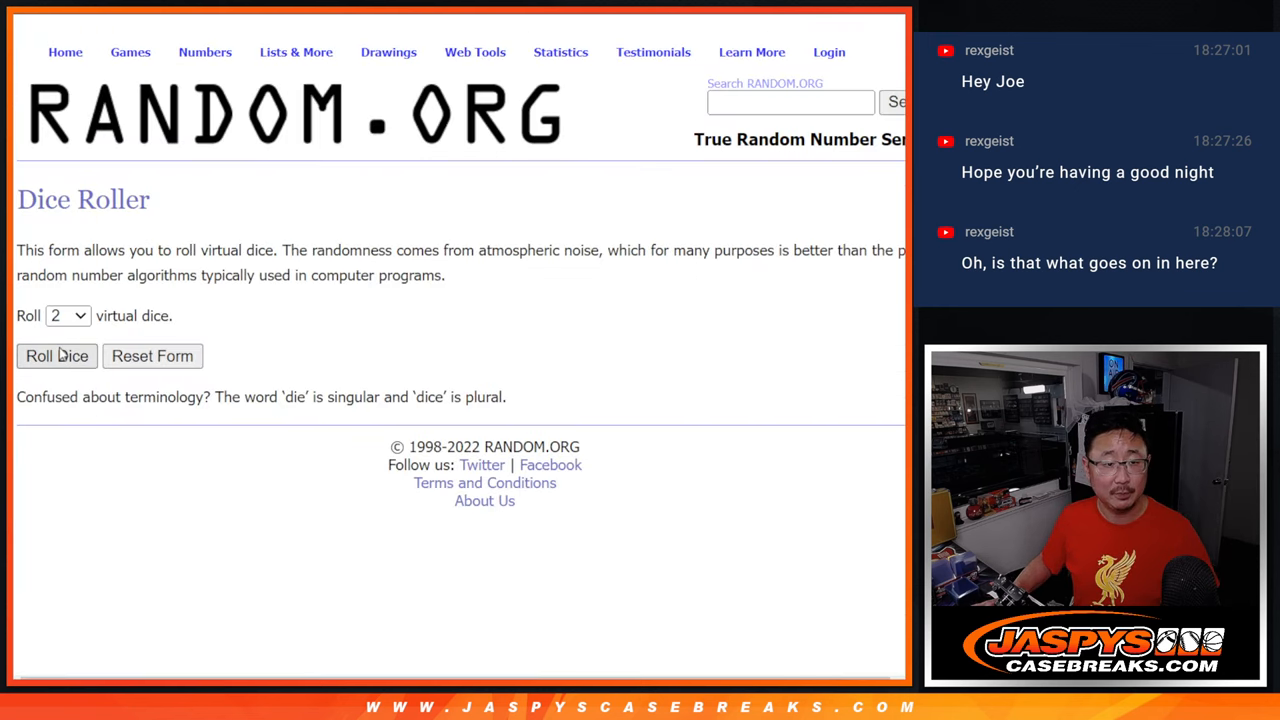
# Randomize the 26 spot-holder names in List Randomizer repeatedly, reaching five shuffles.
pyautogui.click(295, 37)
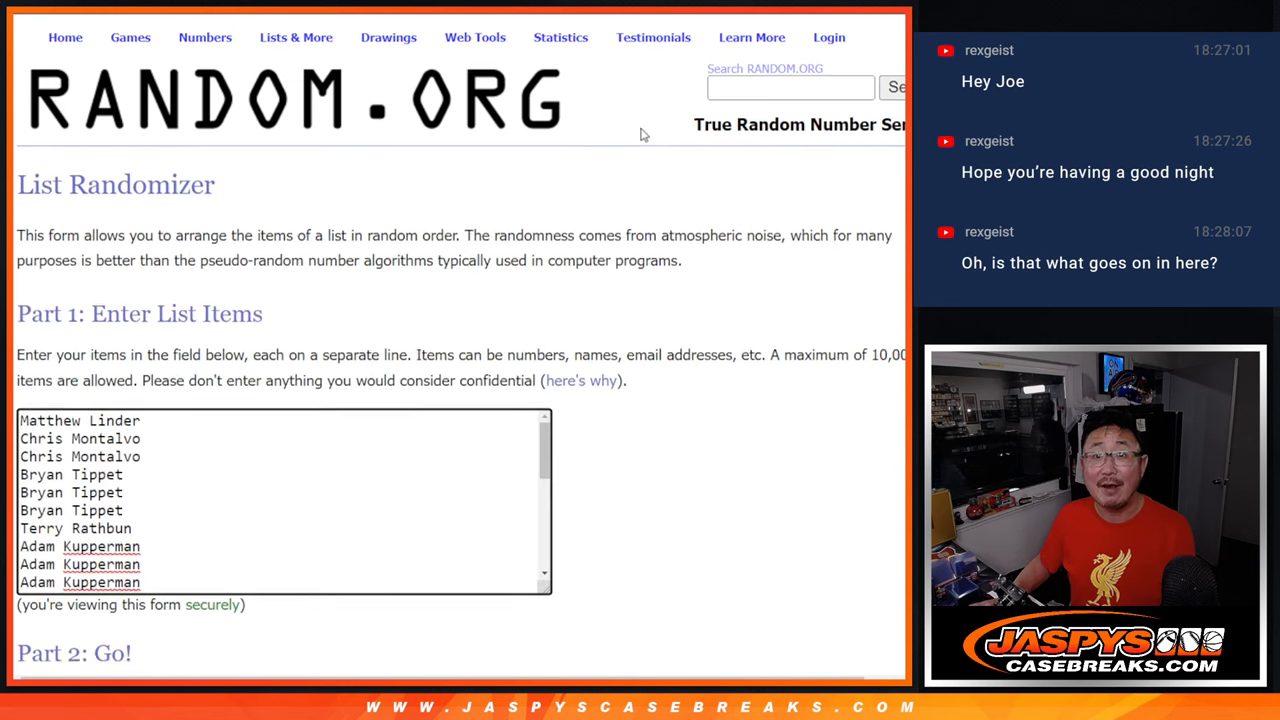
pyautogui.scroll(-3)
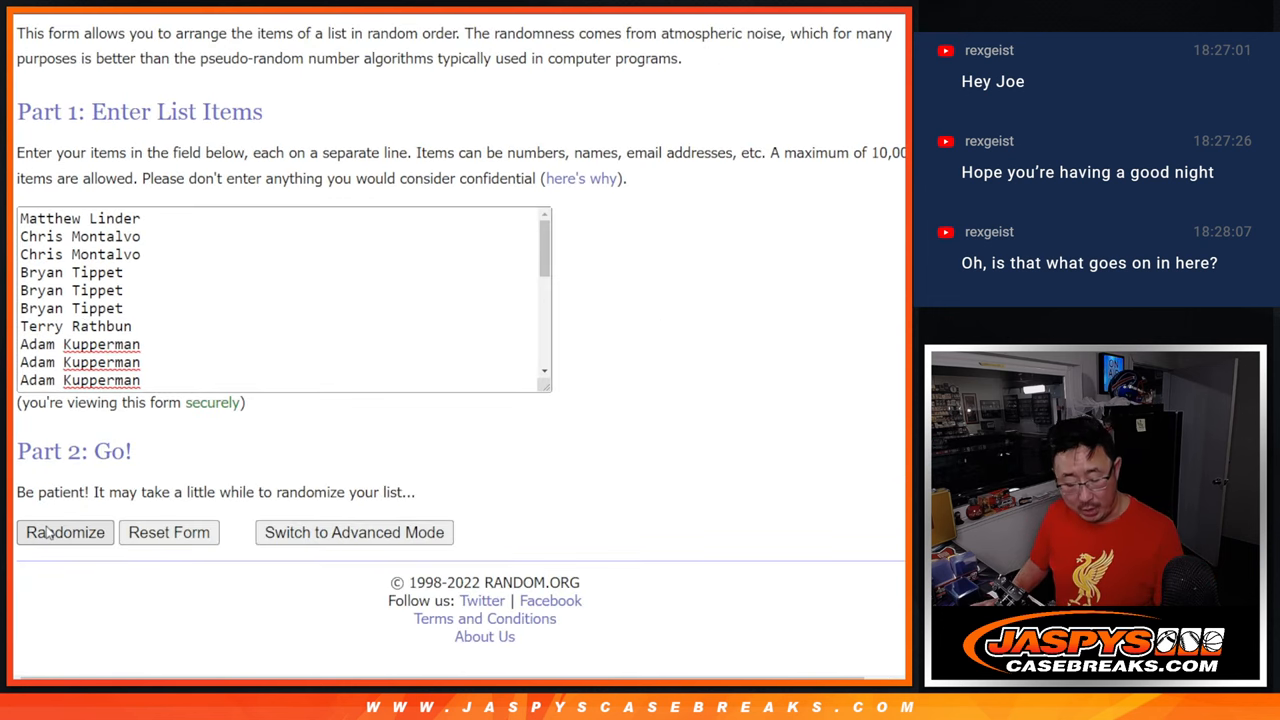
pyautogui.click(65, 532)
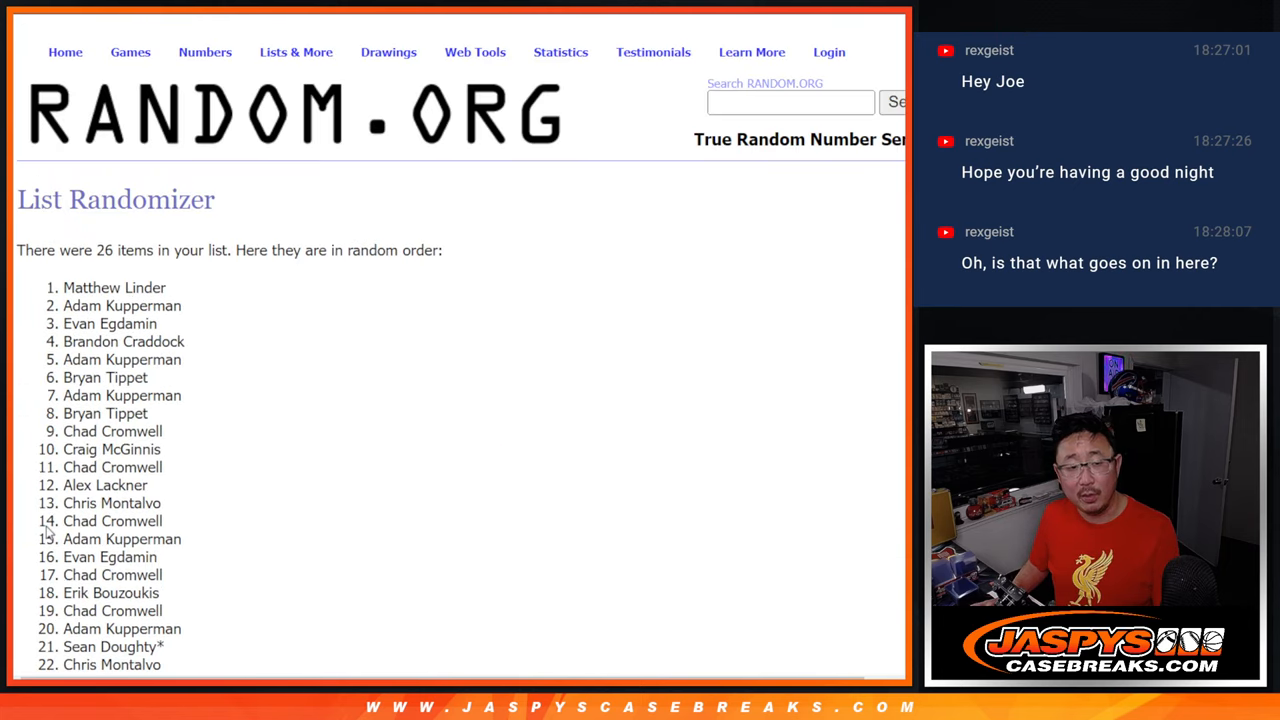
pyautogui.scroll(-3)
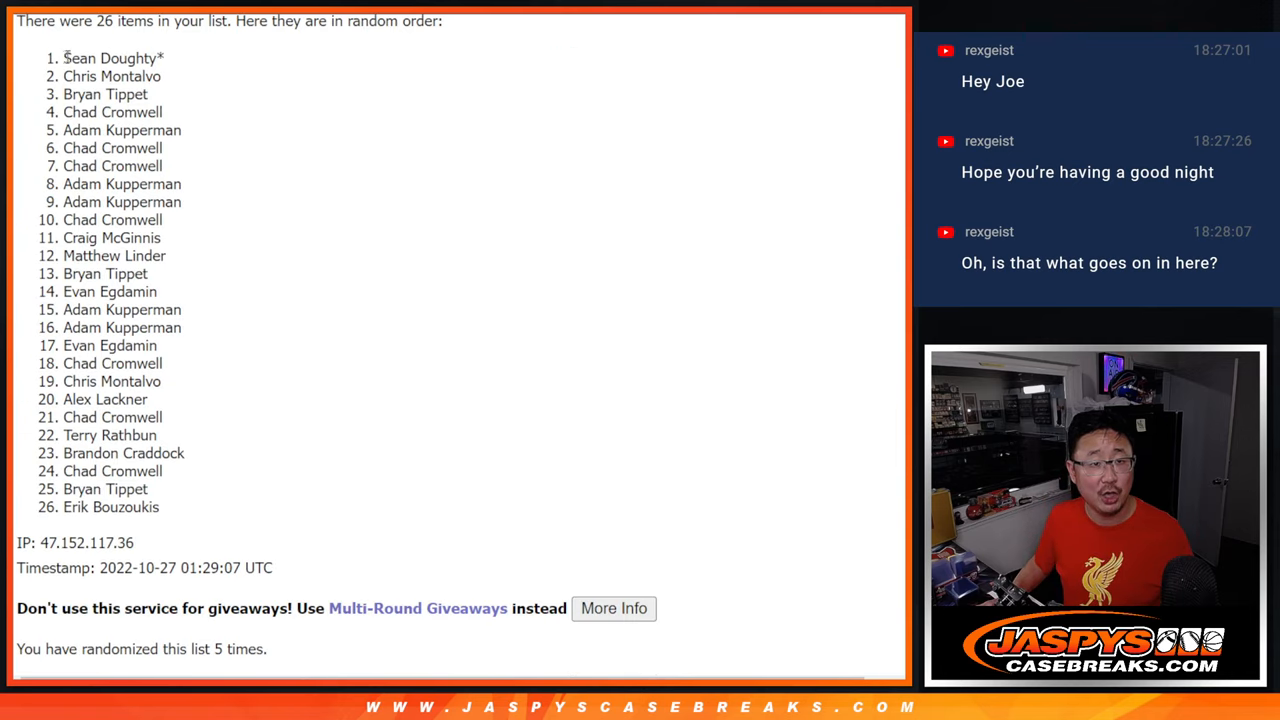
pyautogui.moveTo(64, 58); pyautogui.dragTo(146, 94)
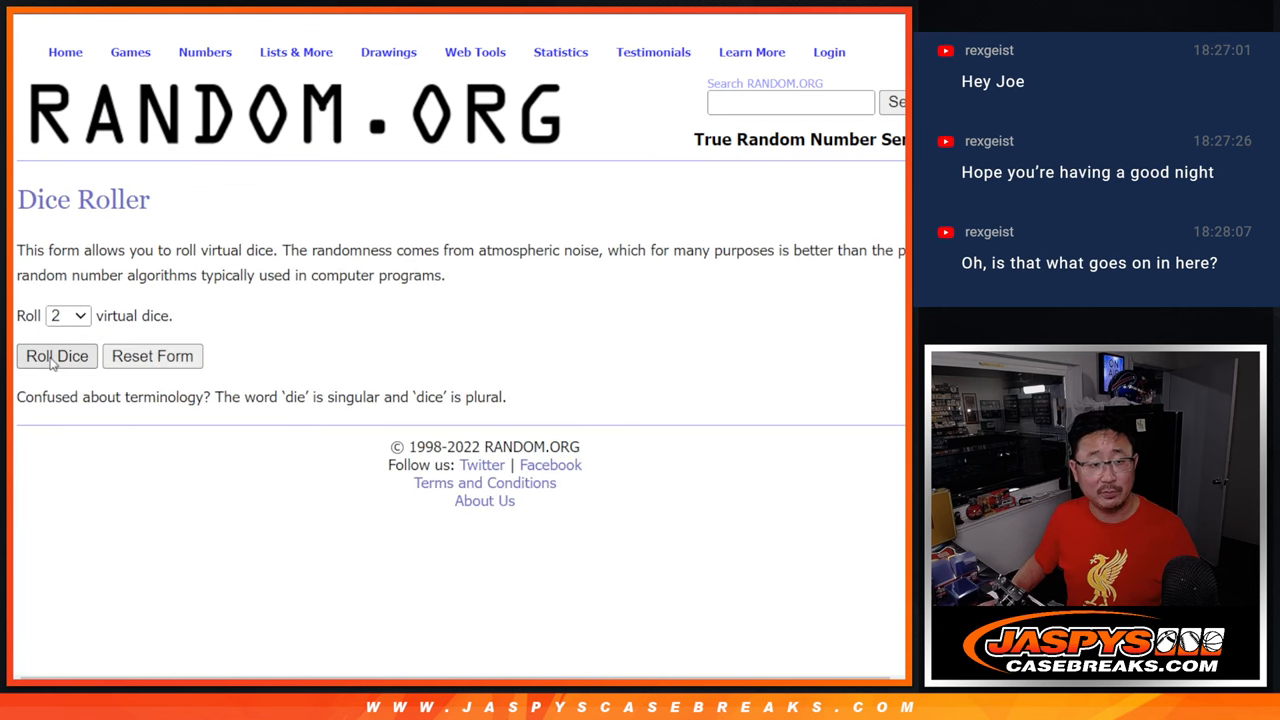
# Roll the two dice and shuffle the 32-name list a fifth time.
pyautogui.click(56, 356)
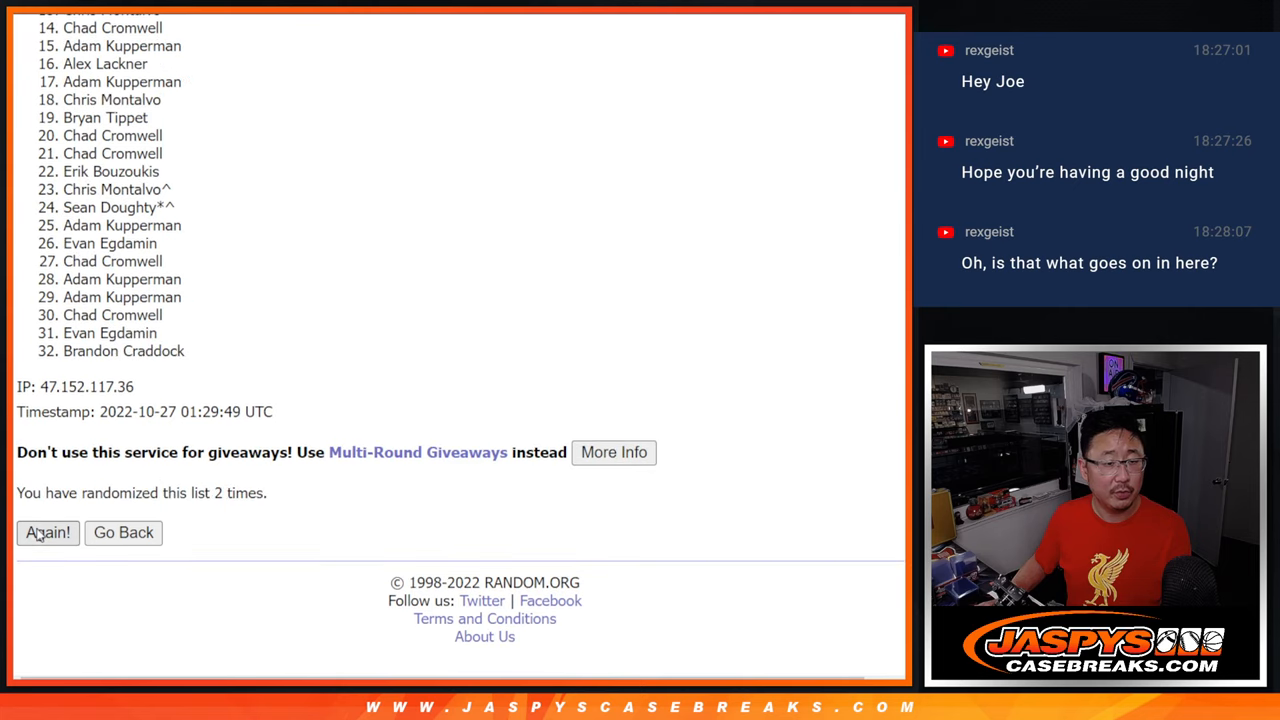
pyautogui.click(47, 532)
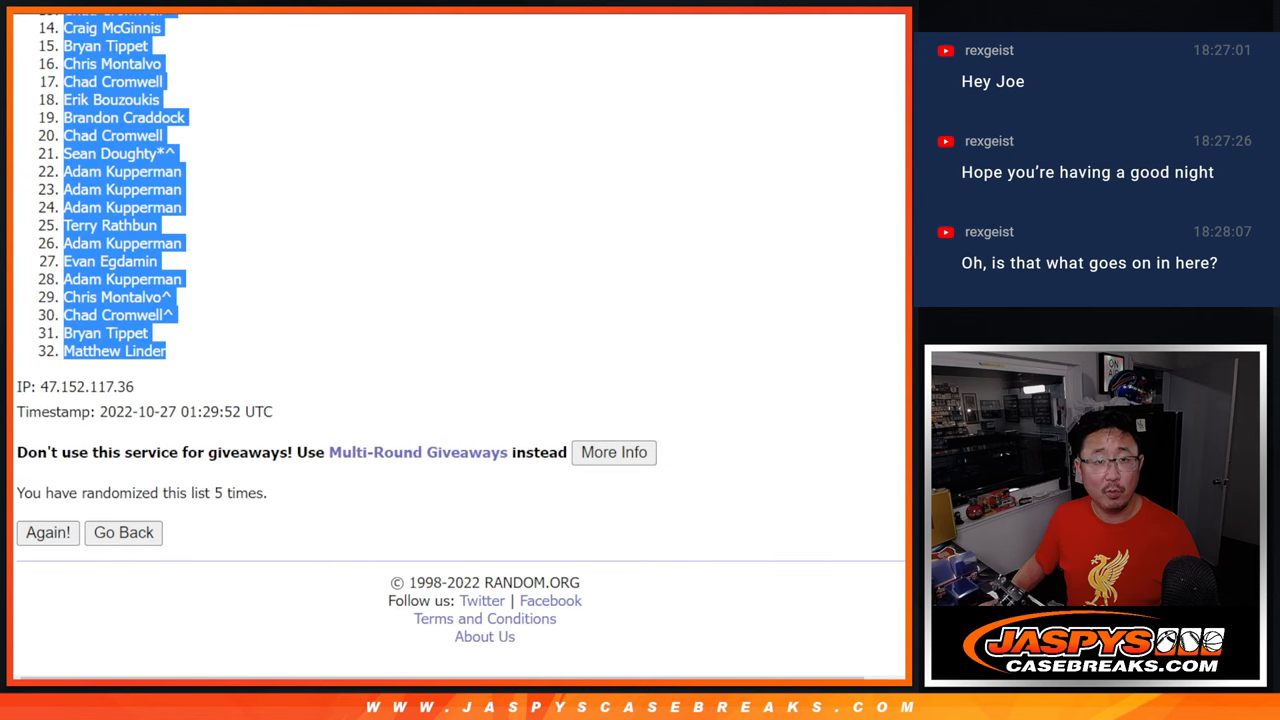
# Randomize the 32 NFL teams and paste them beside the names in column B of Sheet1.
pyautogui.click(123, 532)
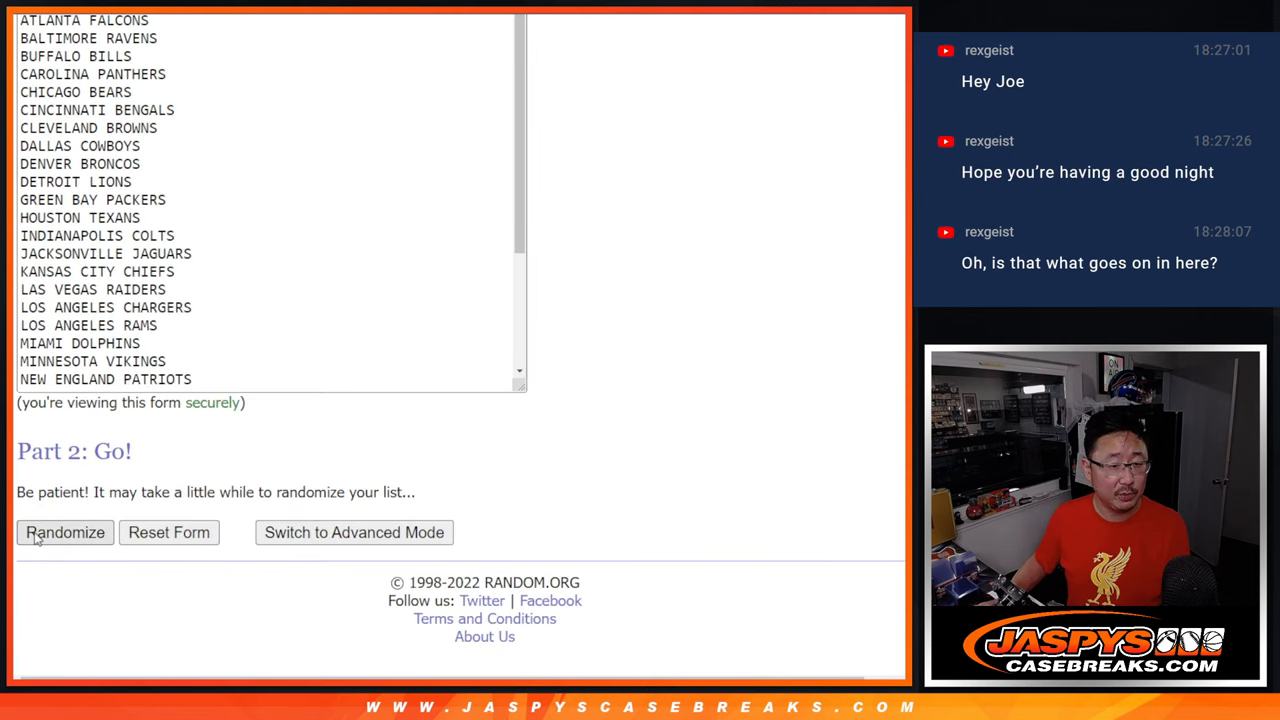
pyautogui.click(64, 532)
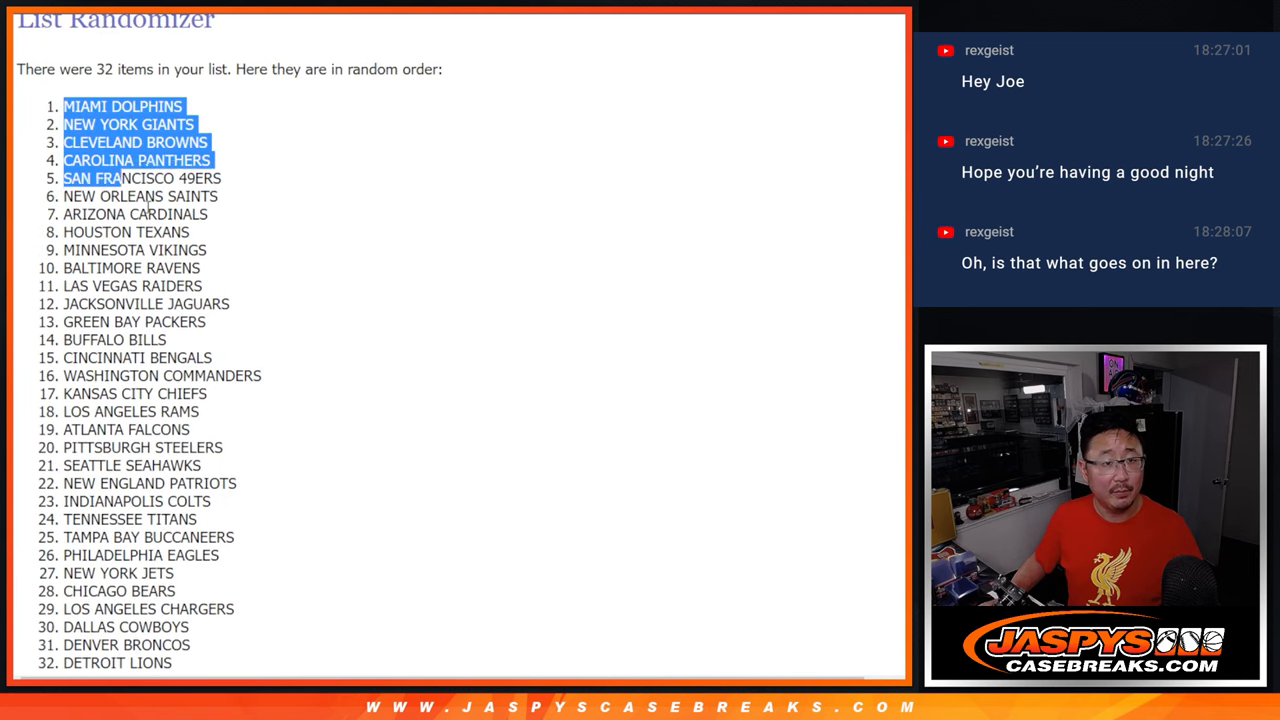
pyautogui.scroll(-3)
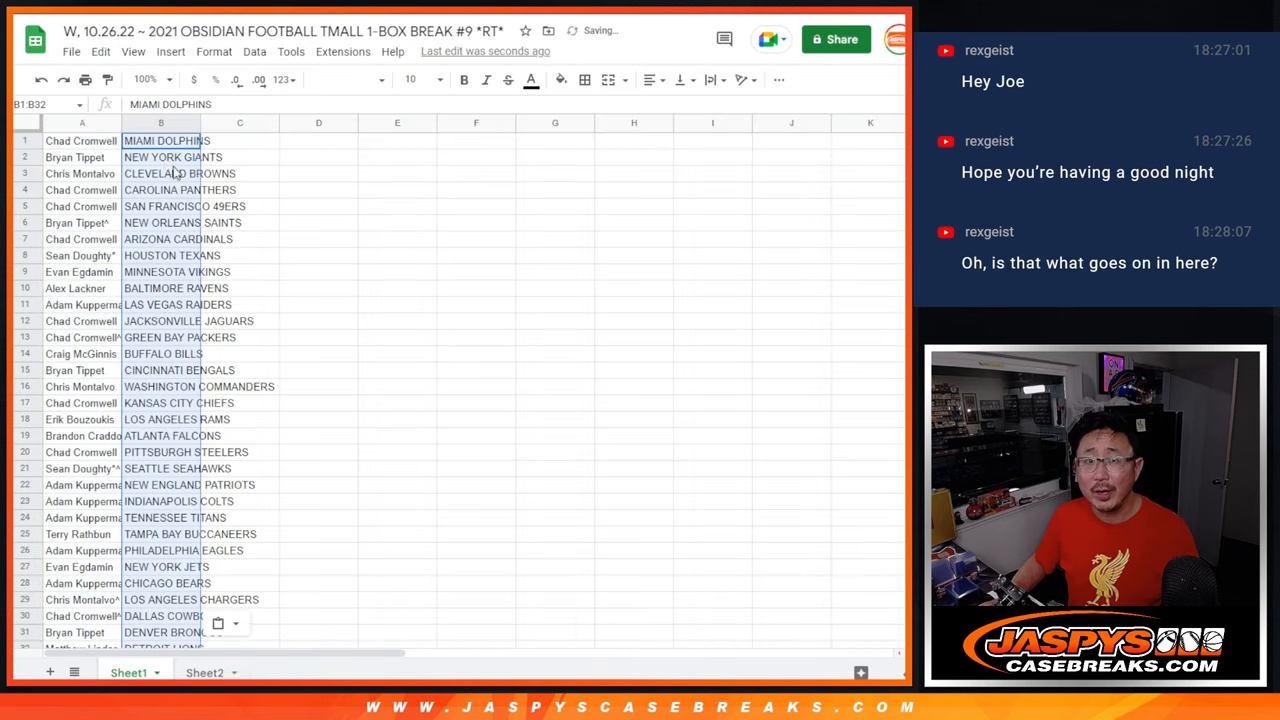
# Restyle the name-team pairs in Sorts Mill Goudy with bordered, widened cells.
pyautogui.click(345, 79)
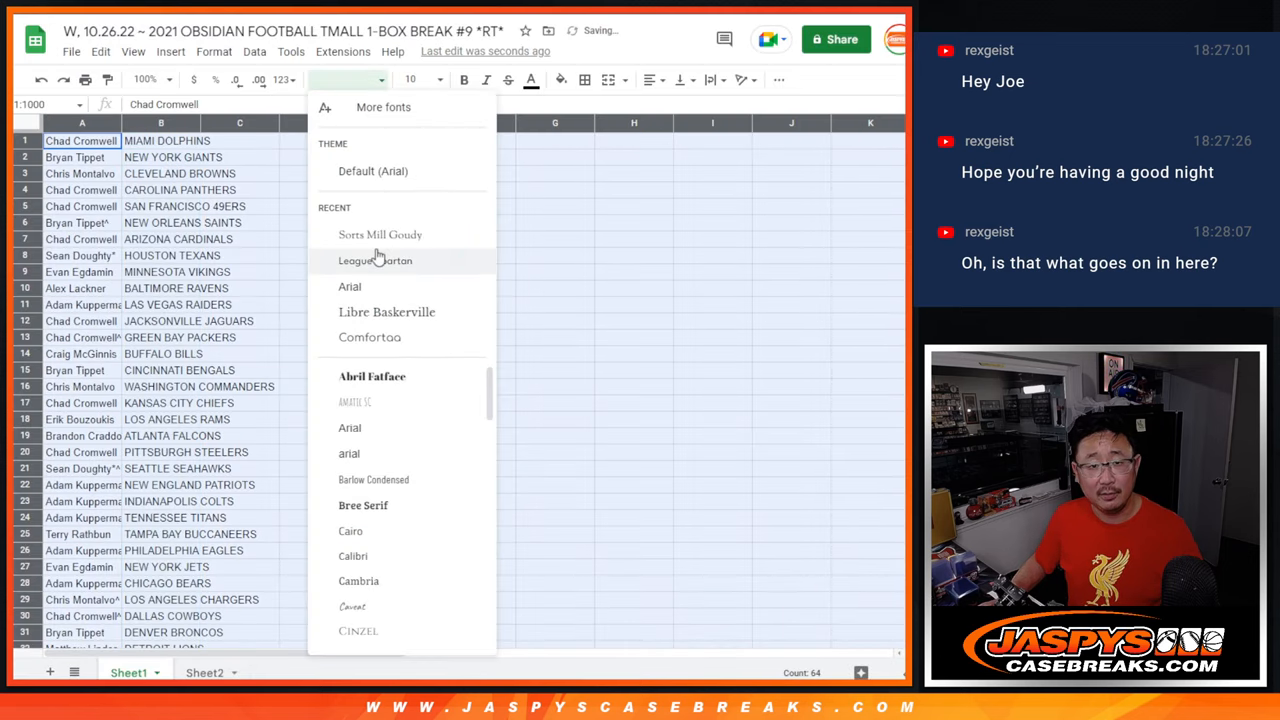
pyautogui.click(380, 234)
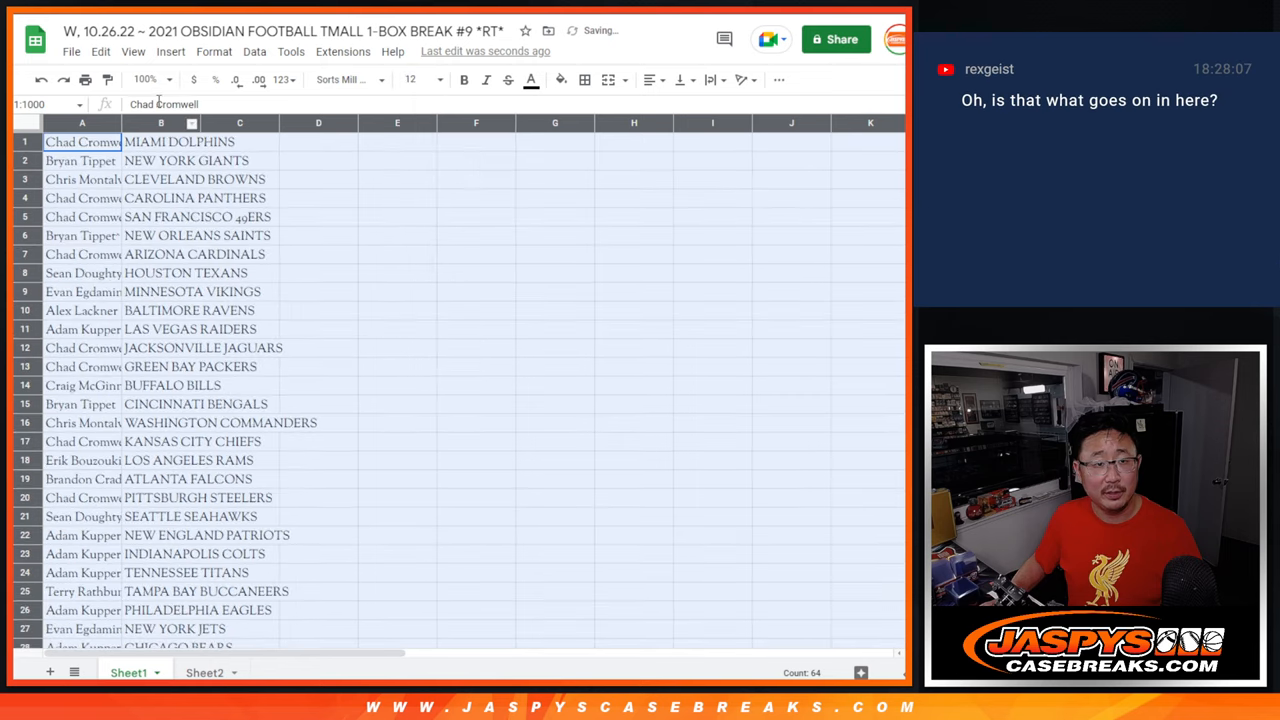
pyautogui.click(147, 79)
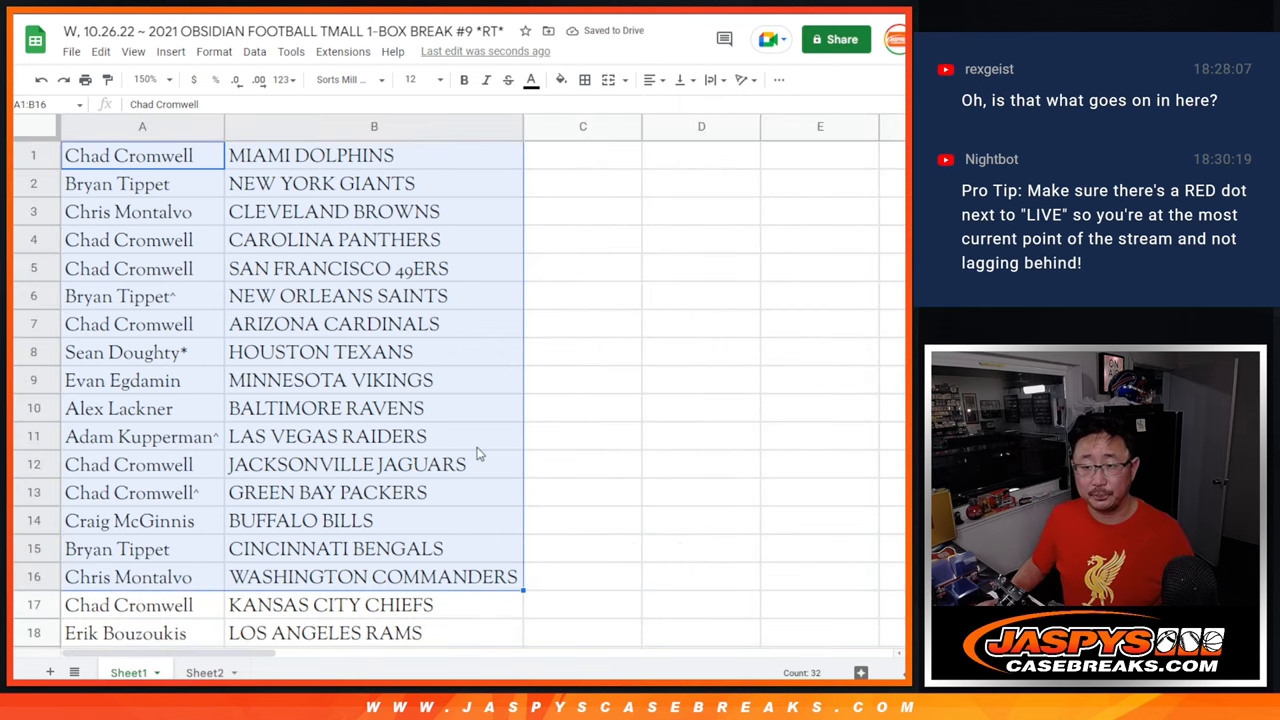
pyautogui.scroll(-3)
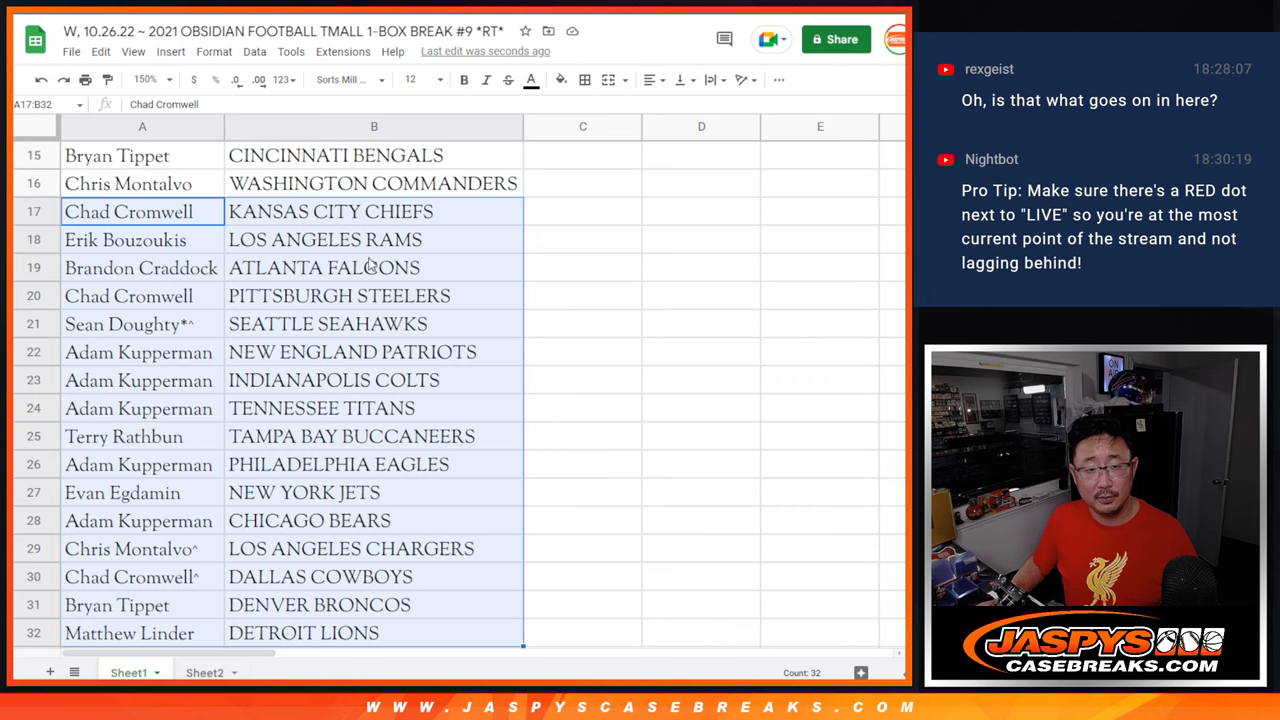
# Bring up File > Print settings for the formatted sheet.
pyautogui.click(165, 79)
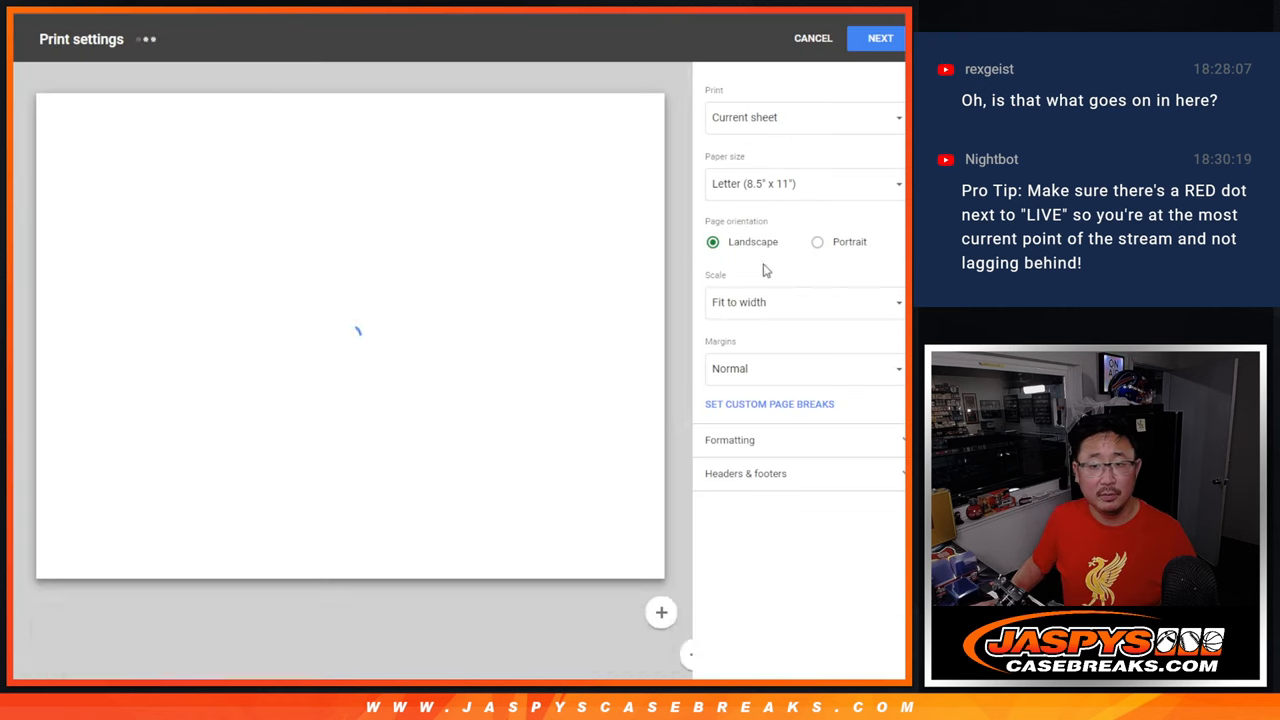
# Send the name-and-team list to the Samsung printer, then sort it A→Z by team.
pyautogui.click(817, 241)
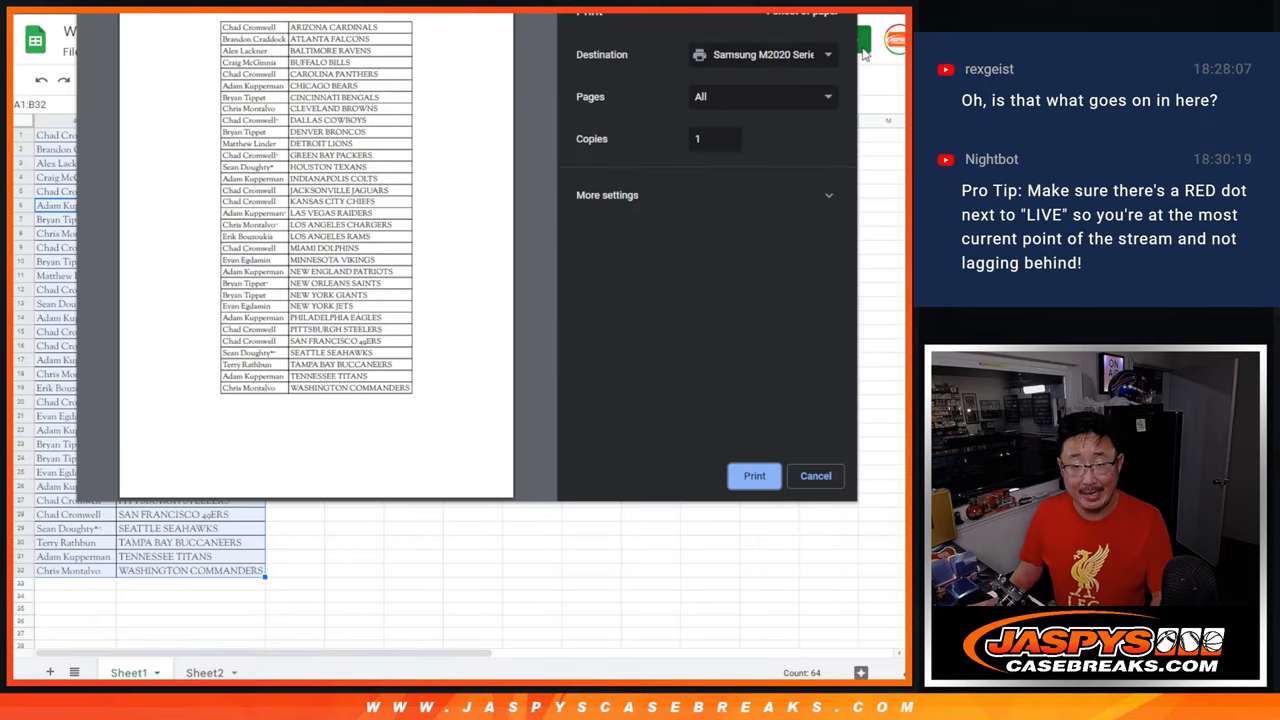
pyautogui.click(815, 475)
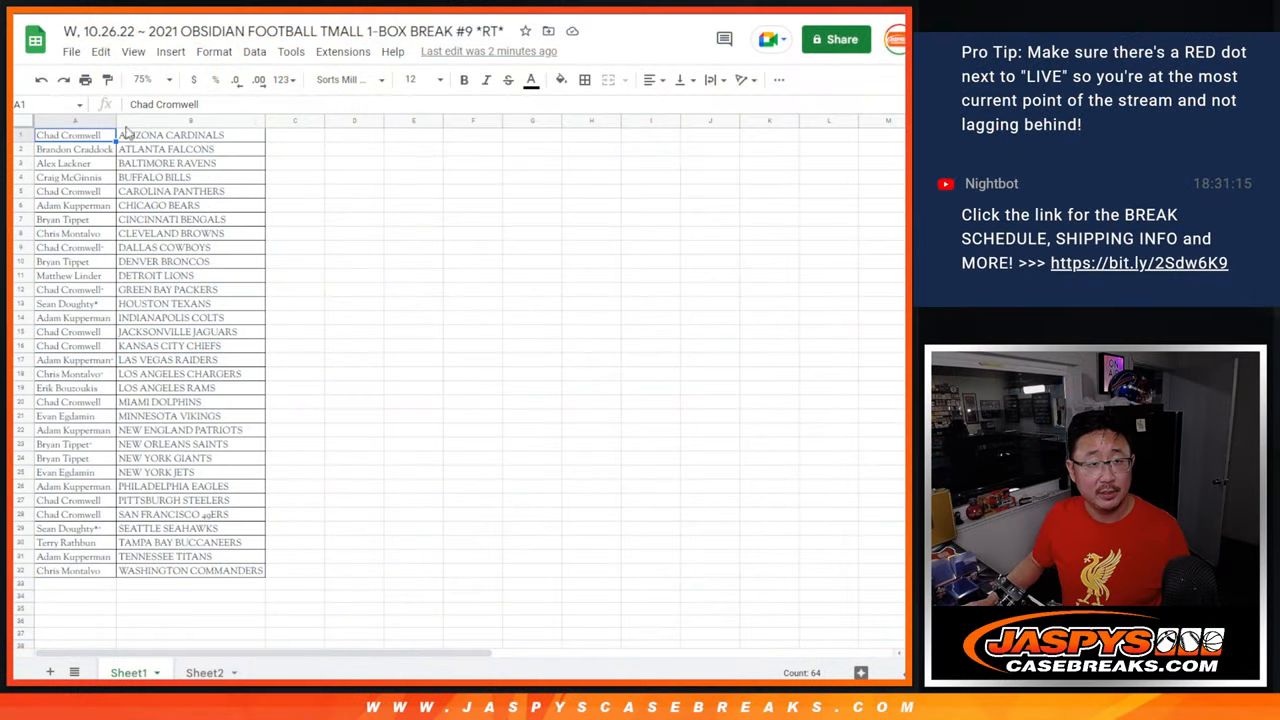
# Copy the team-alphabetized column A names from Sheet1 for the next randomization.
pyautogui.click(141, 79)
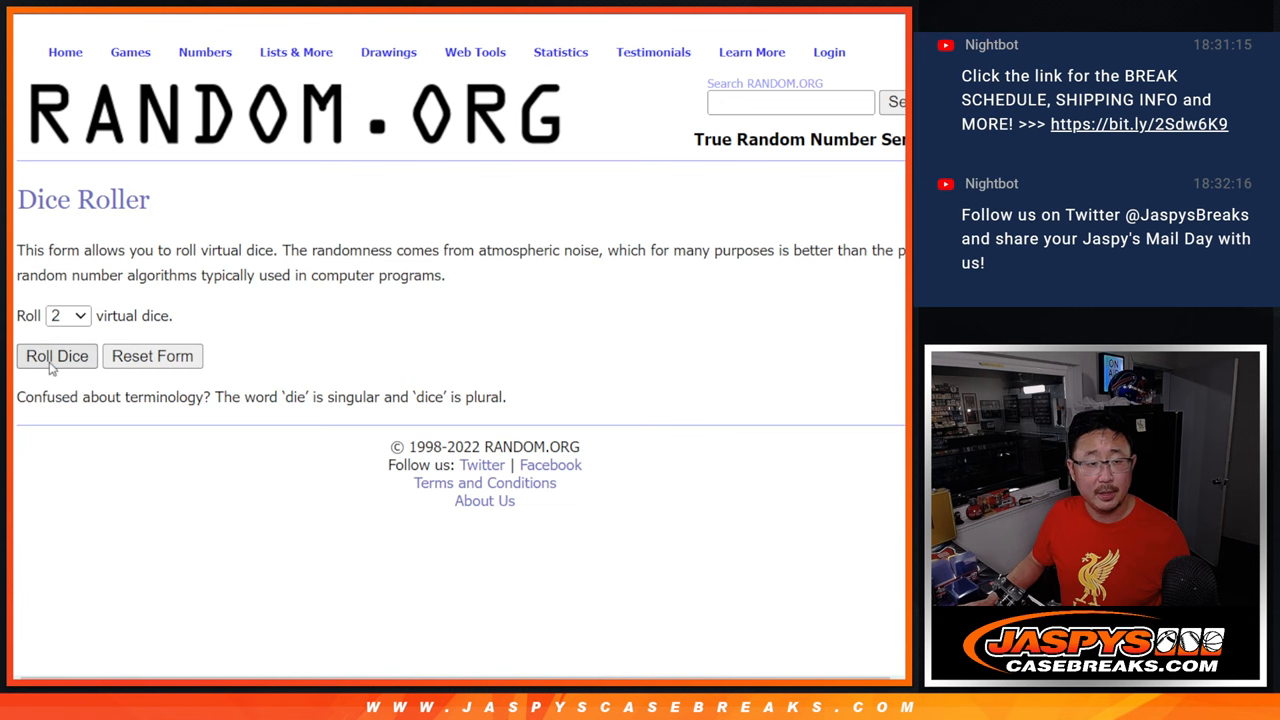
# Roll the two dice and run the first shuffles of the 32 alphabetized names.
pyautogui.click(57, 356)
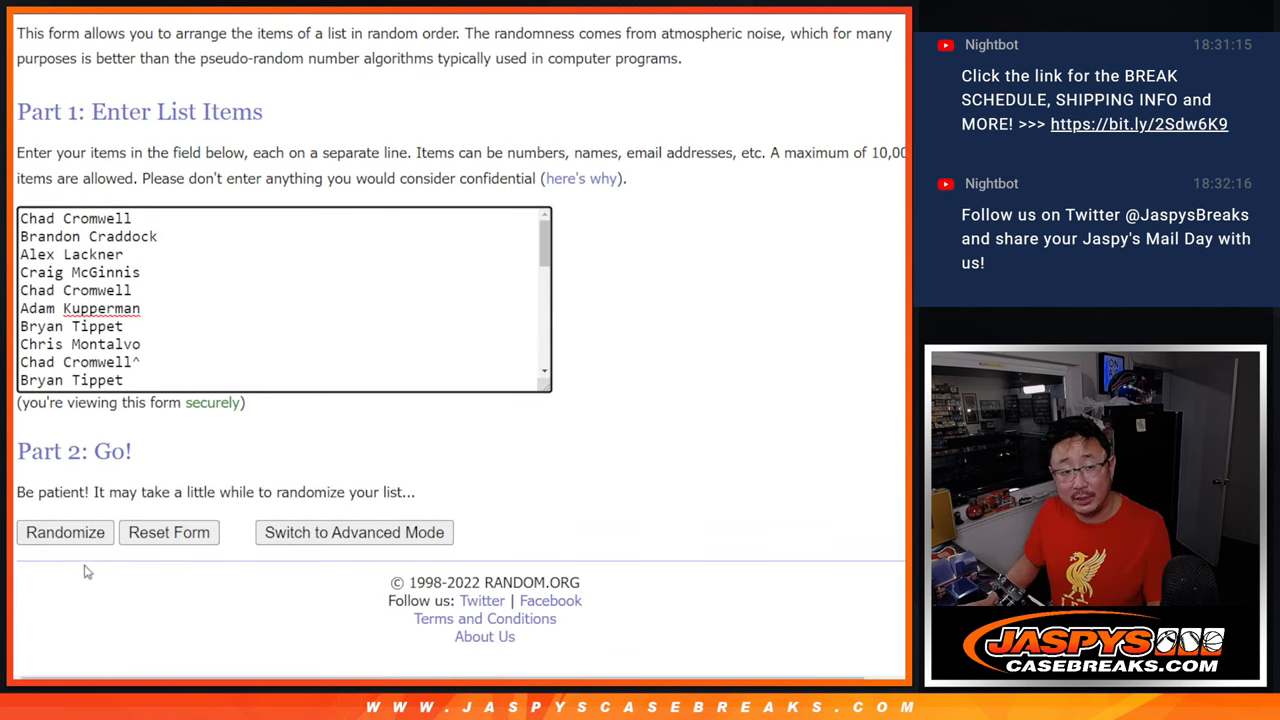
pyautogui.click(64, 532)
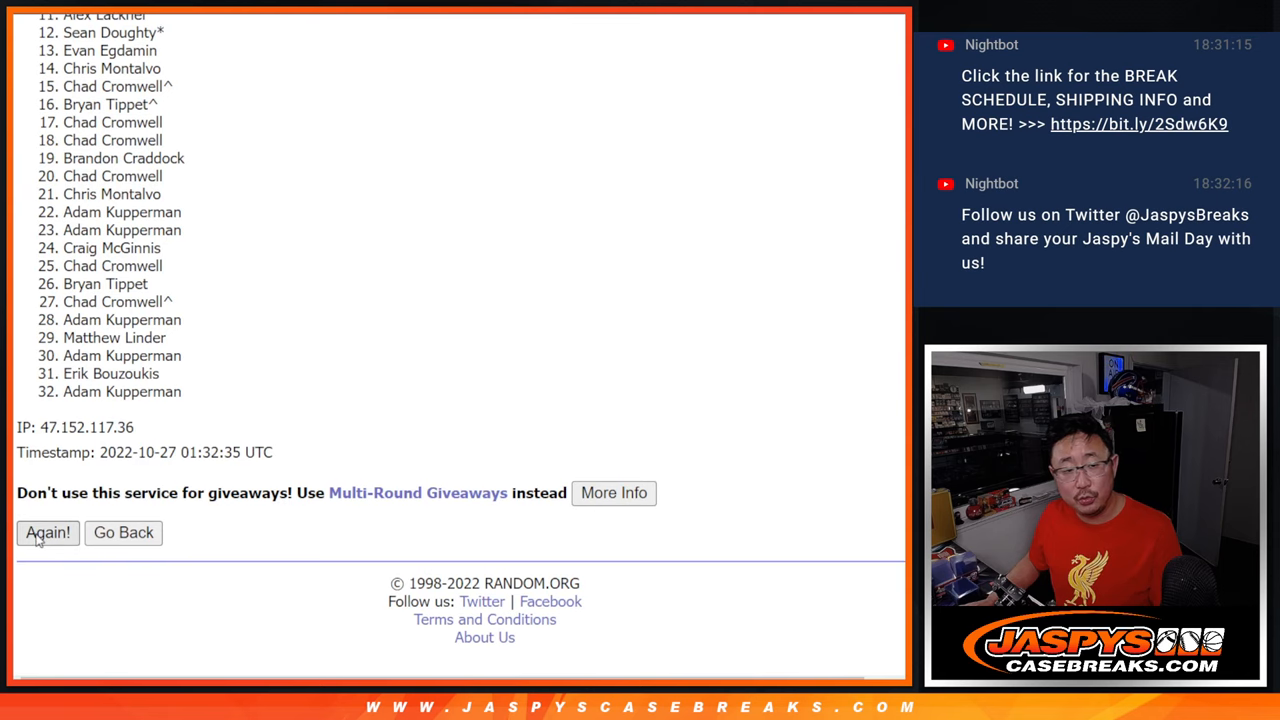
pyautogui.click(47, 532)
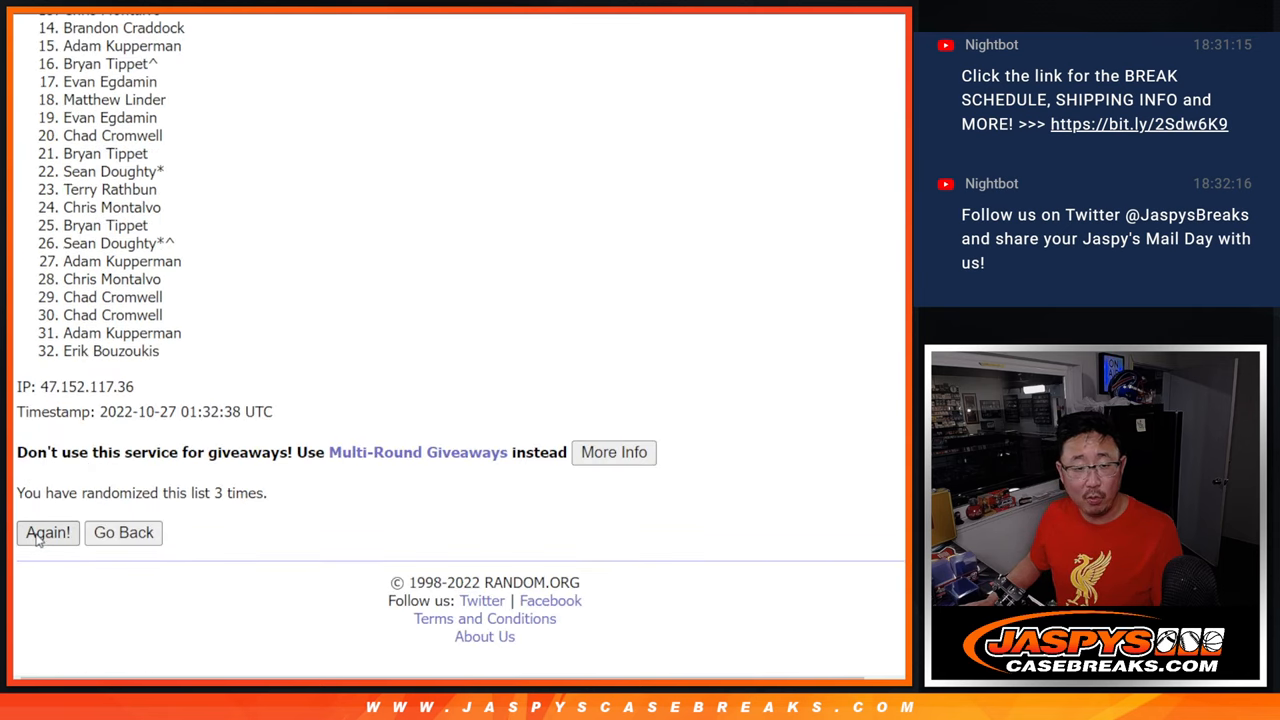
pyautogui.click(47, 532)
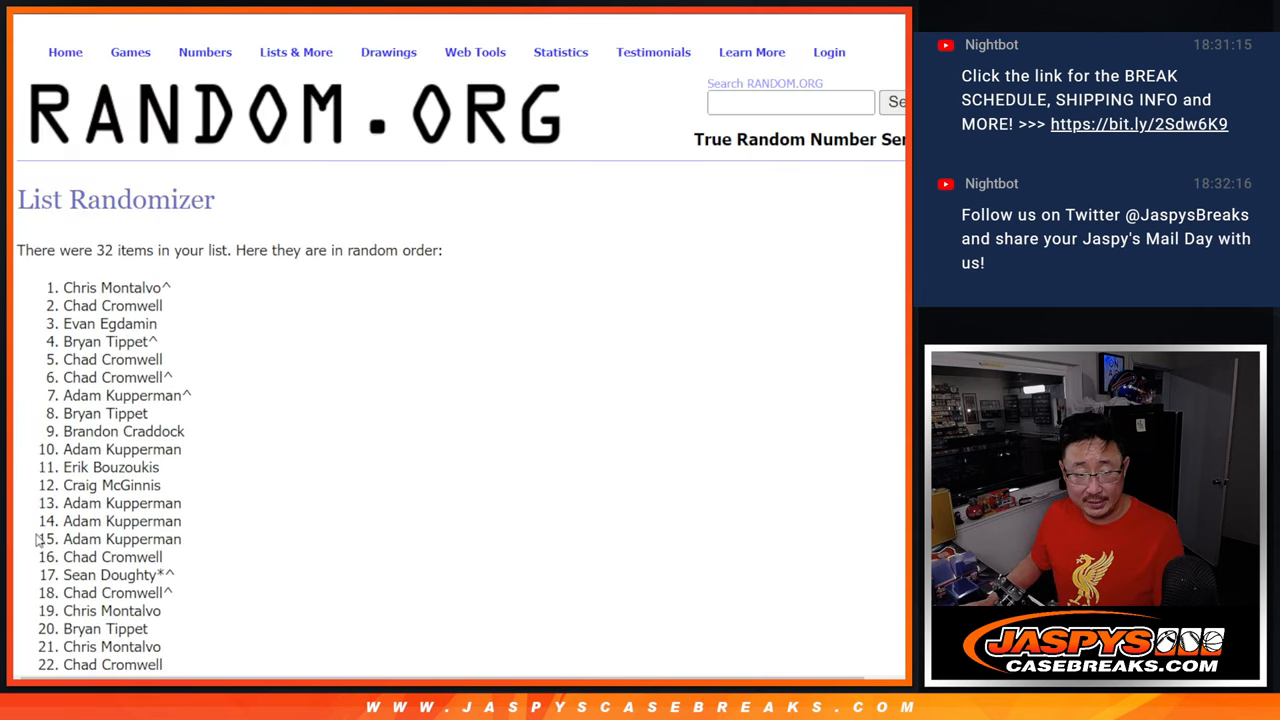
# Keep shuffling until the 32-name list is randomized 12 times, revealing the giveaway winners.
pyautogui.scroll(-3)
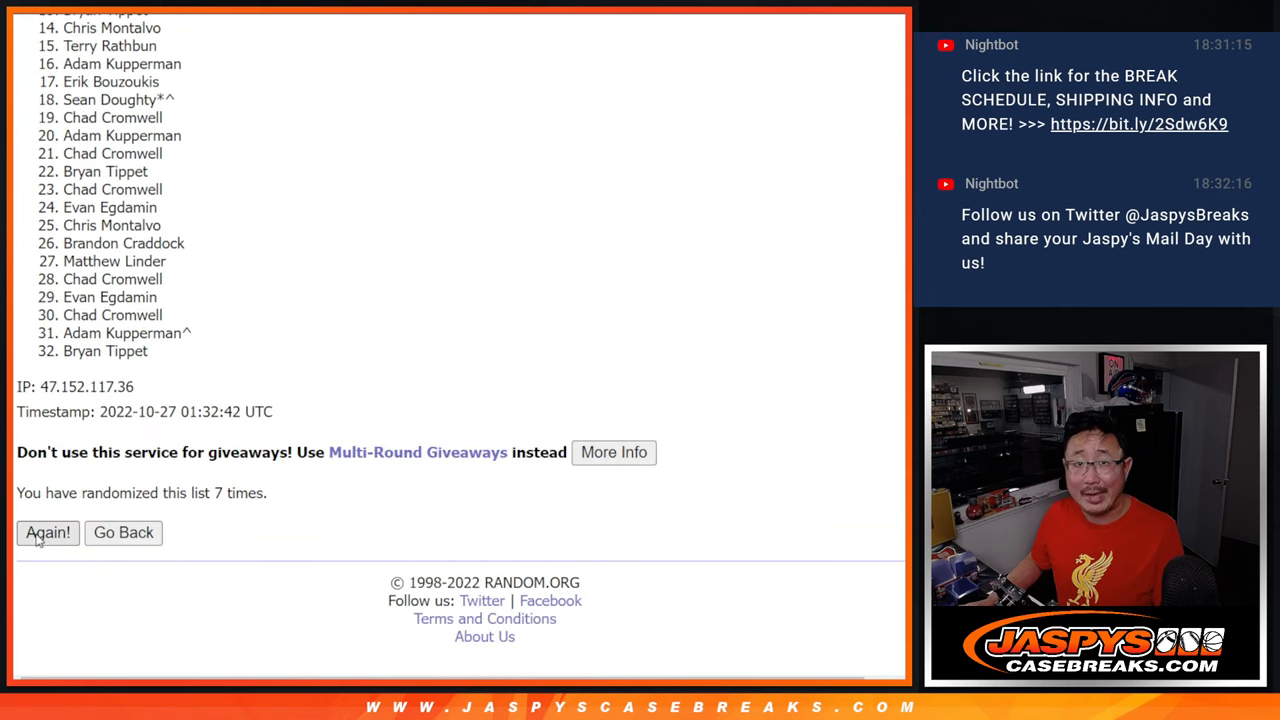
pyautogui.click(47, 532)
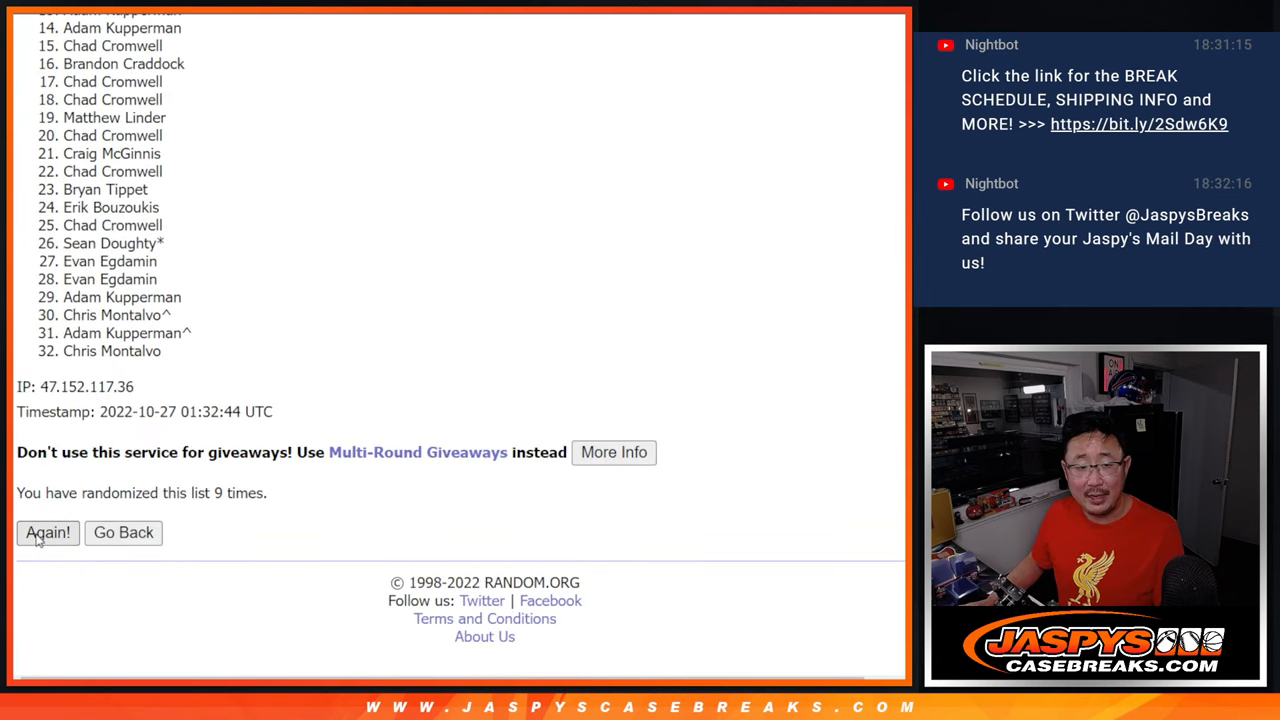
pyautogui.click(47, 532)
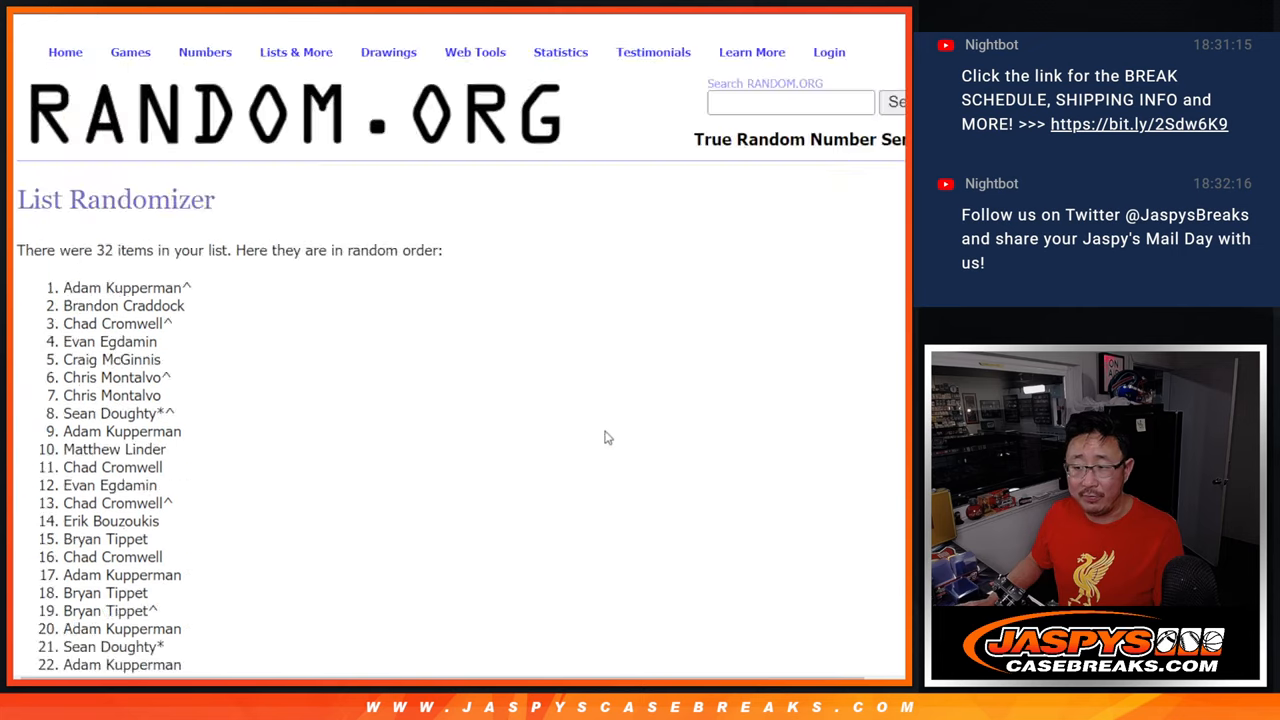
pyautogui.scroll(-3)
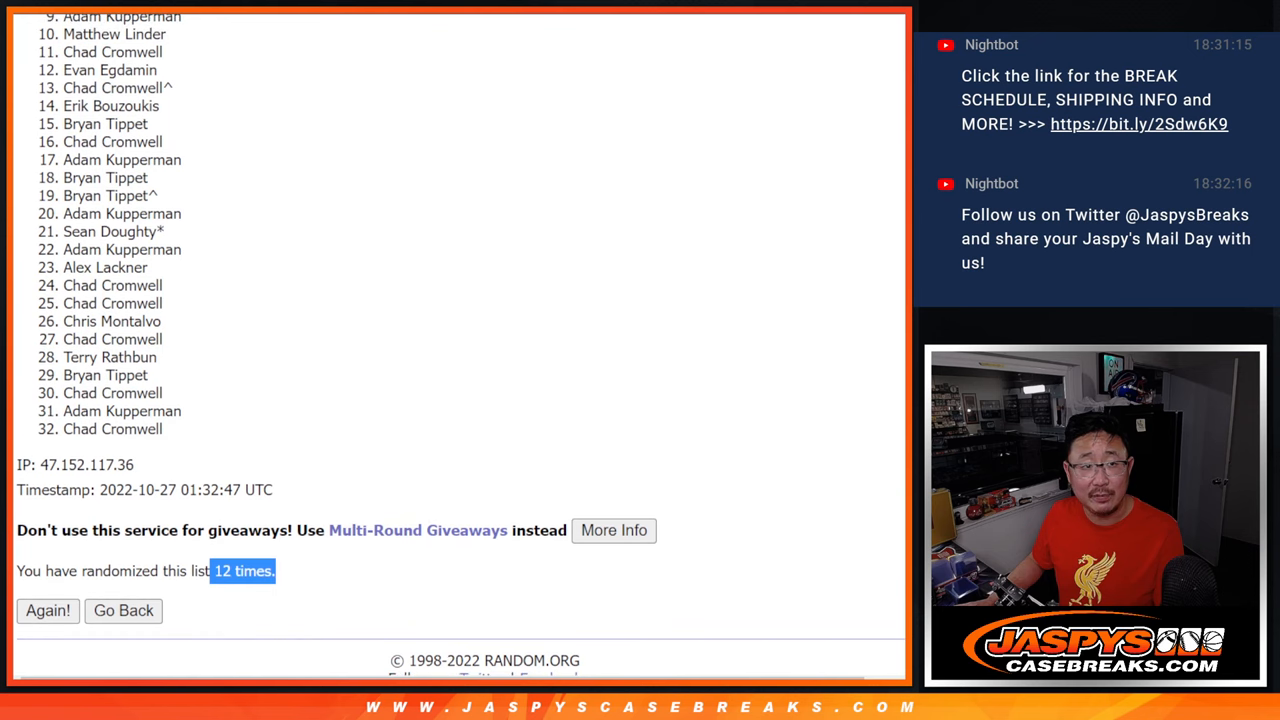
pyautogui.scroll(-3)
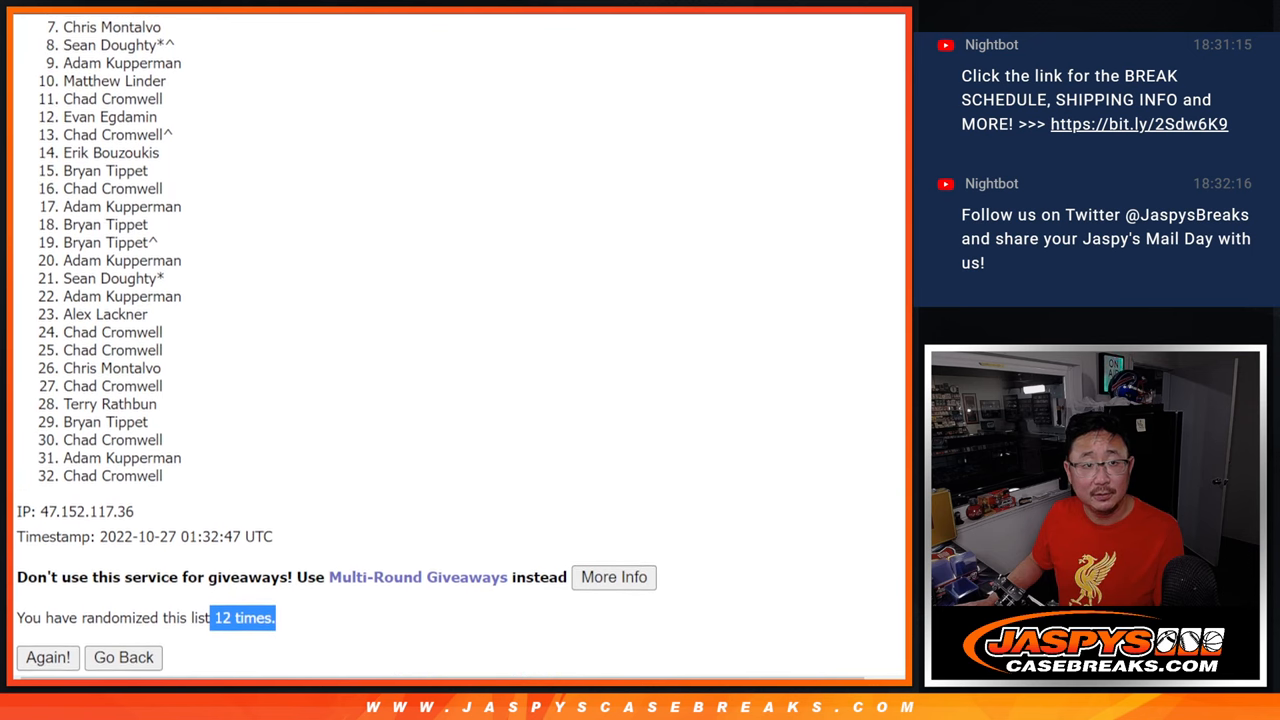